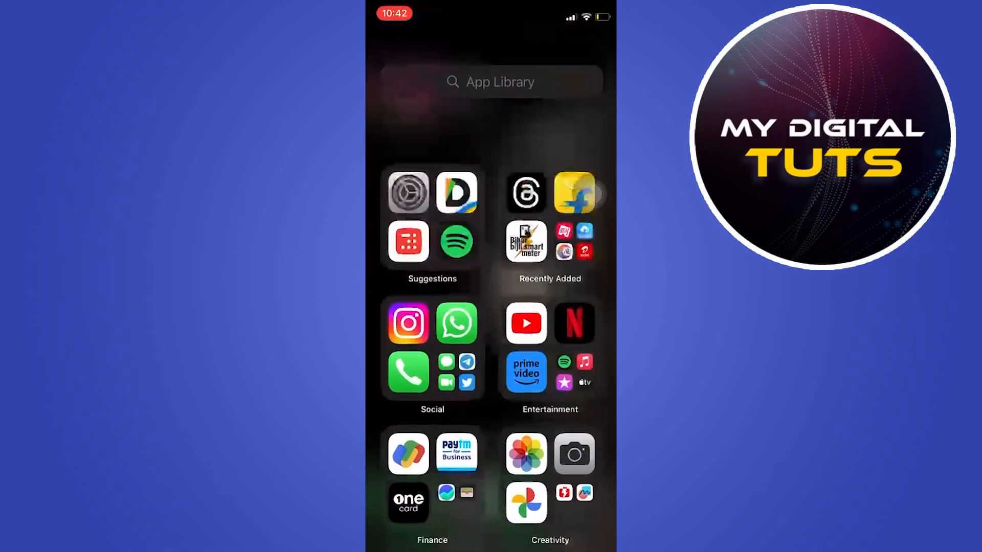
Launch Threads from the app library and go to the own profile page
scroll(up, 3)
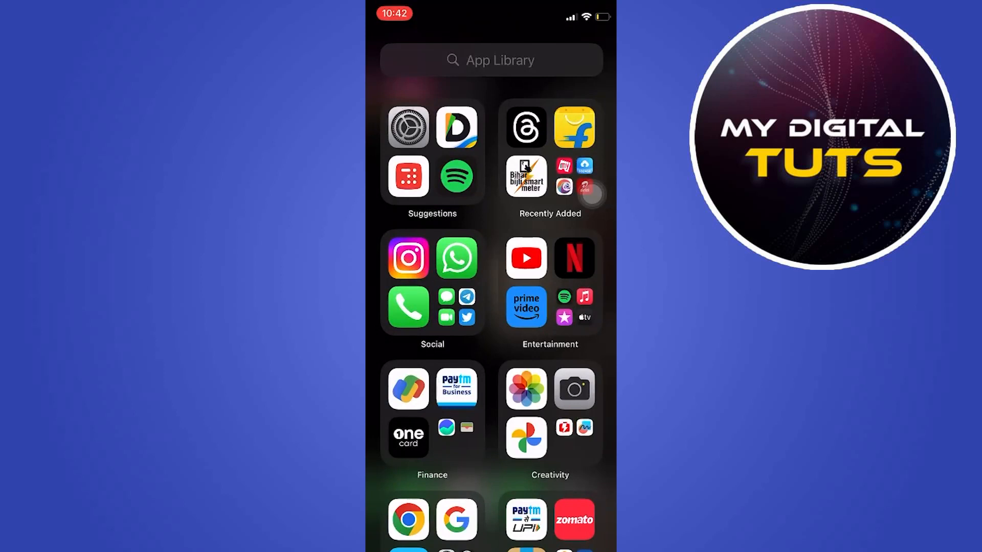
click(525, 127)
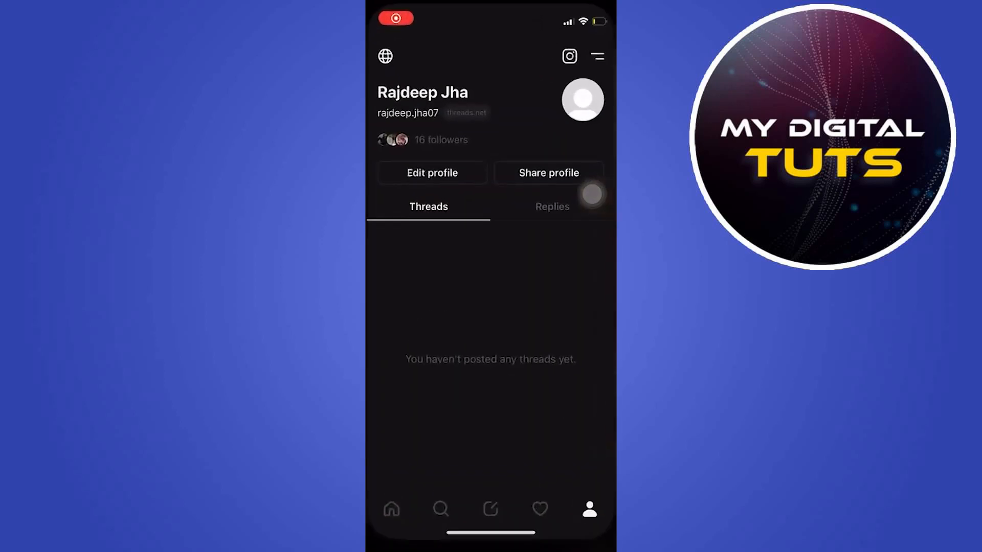
click(391, 517)
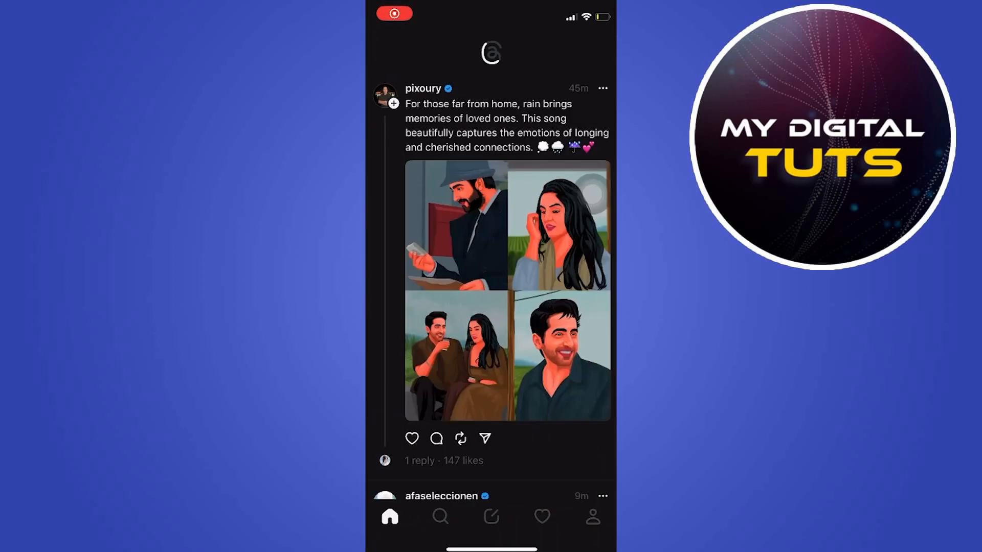
click(591, 516)
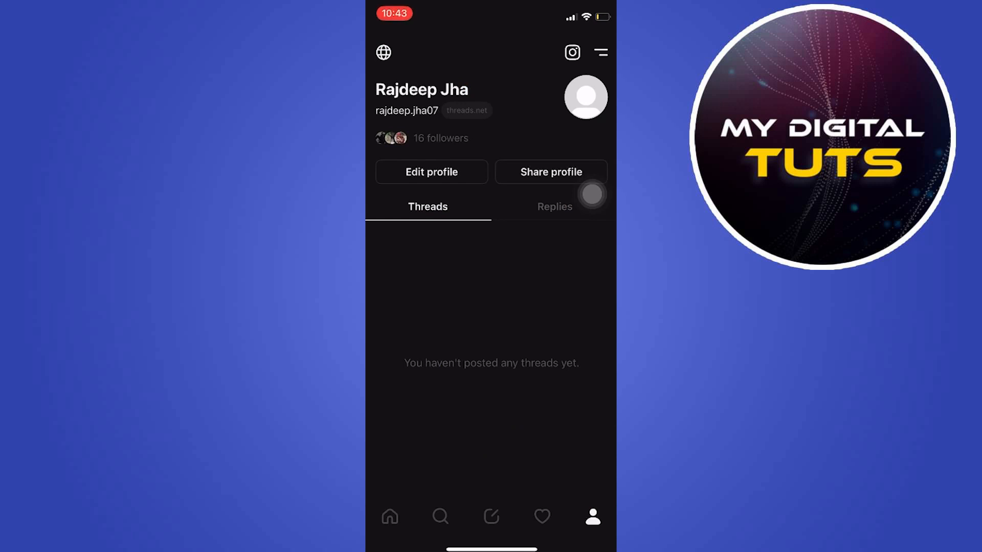
Browse the Threads settings list down to Log out, finding no appearance option
click(599, 52)
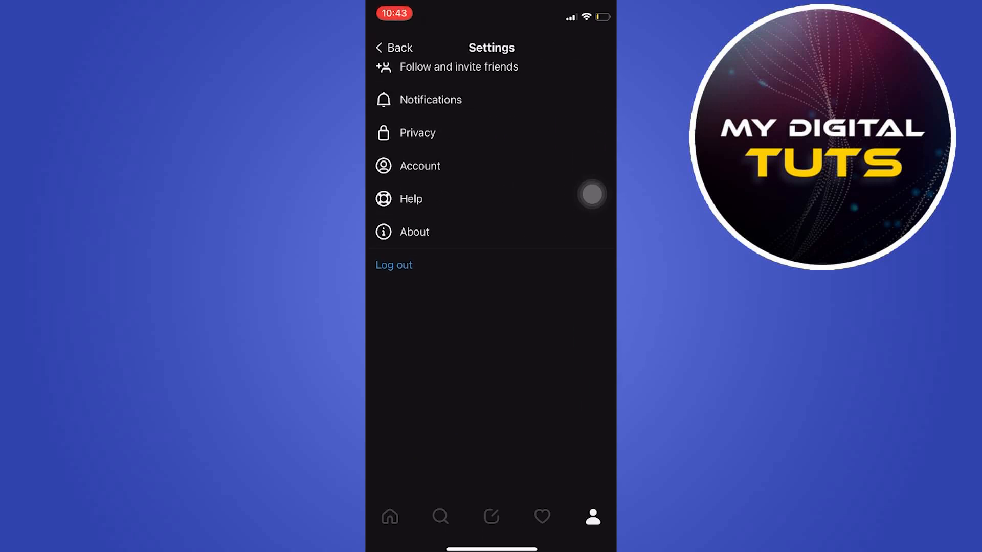
scroll(down, 3)
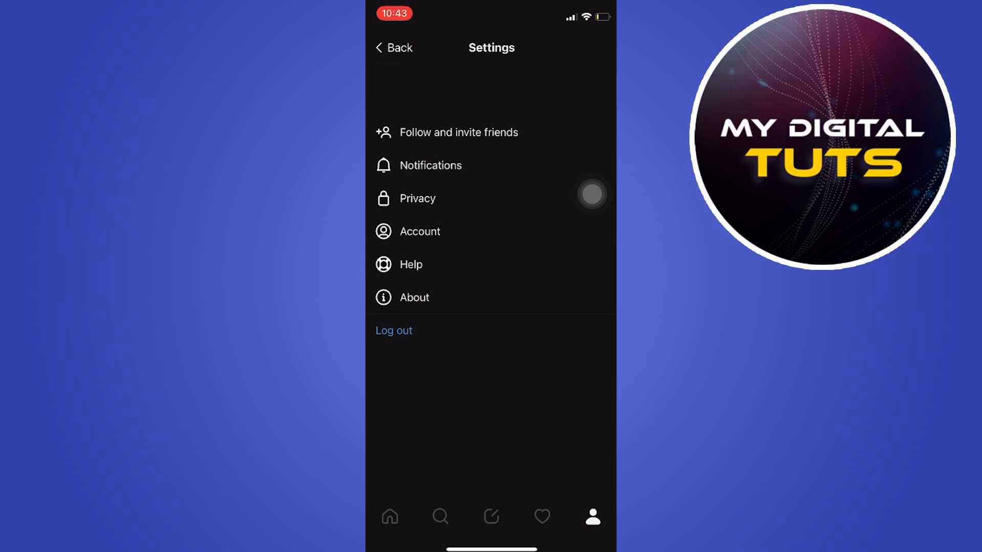
scroll(up, 3)
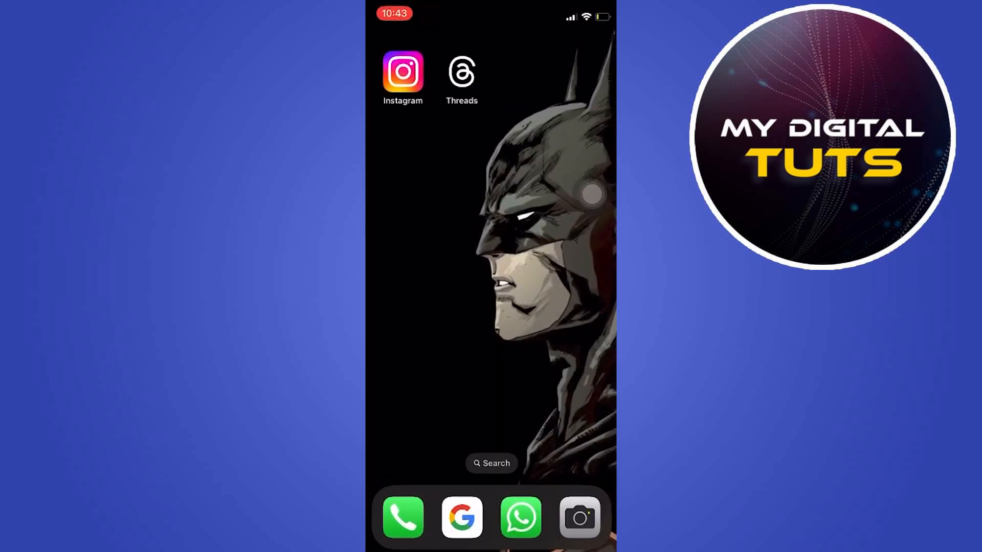
Launch the iOS Settings app and scroll to the top of its main list
click(491, 463)
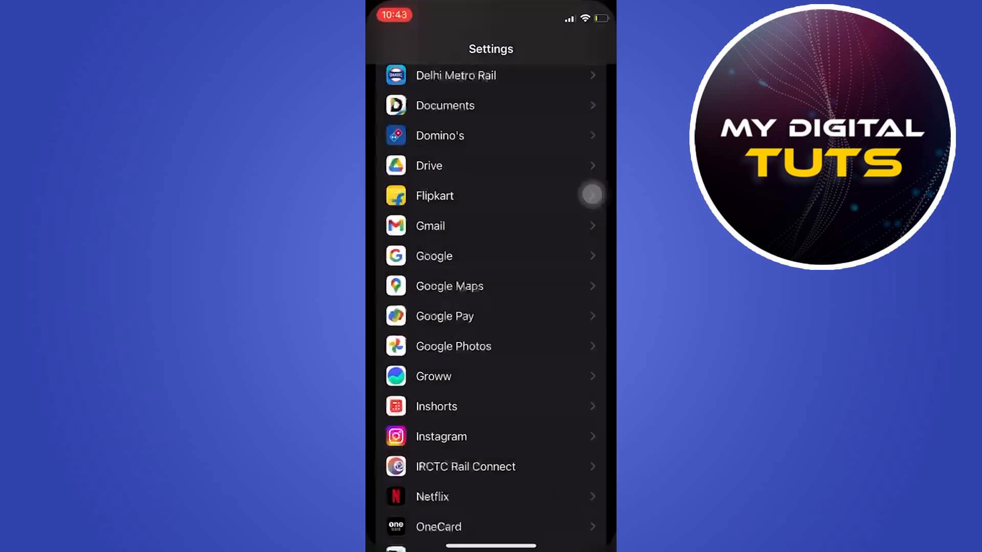
scroll(up, 3)
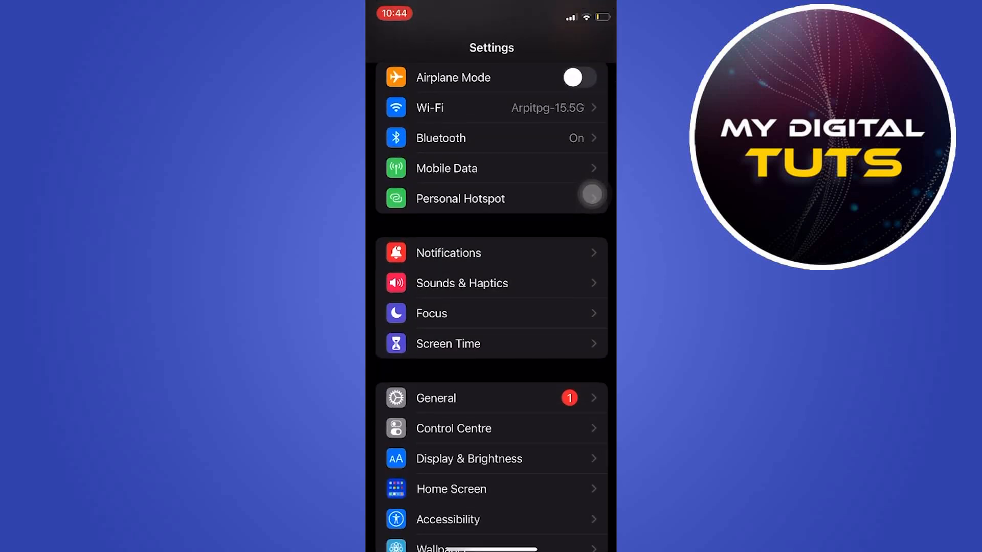
In Display & Brightness, try Light appearance, then set it back to Dark
click(468, 458)
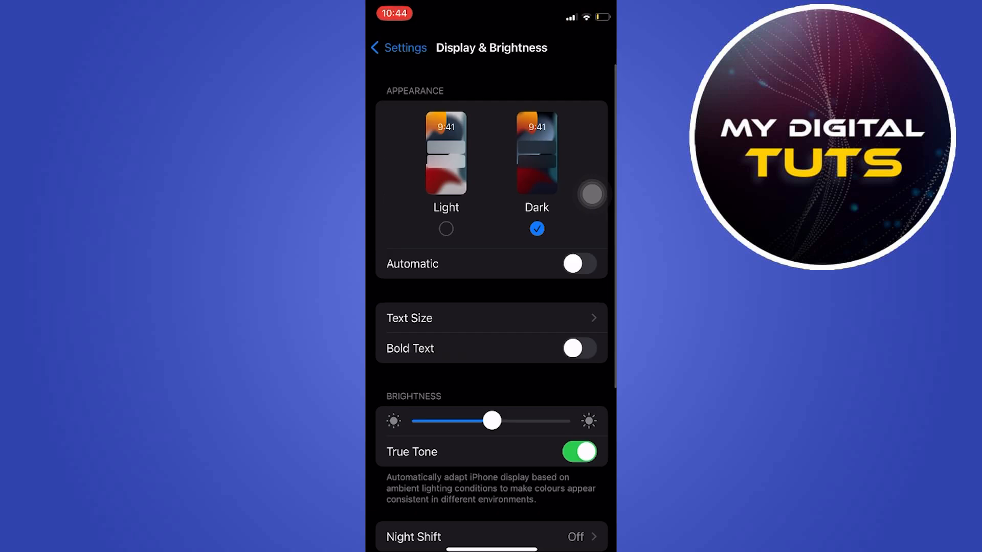
click(446, 155)
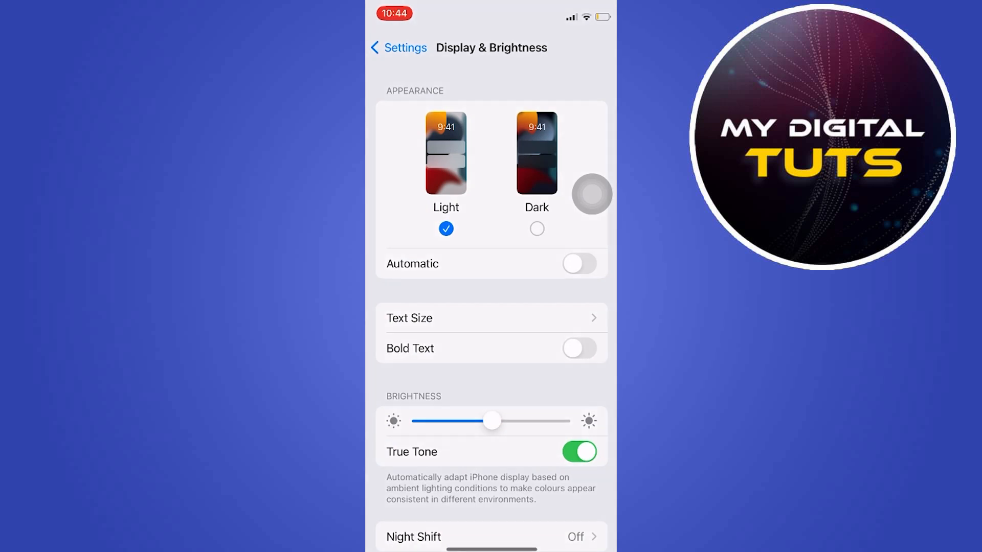
click(537, 228)
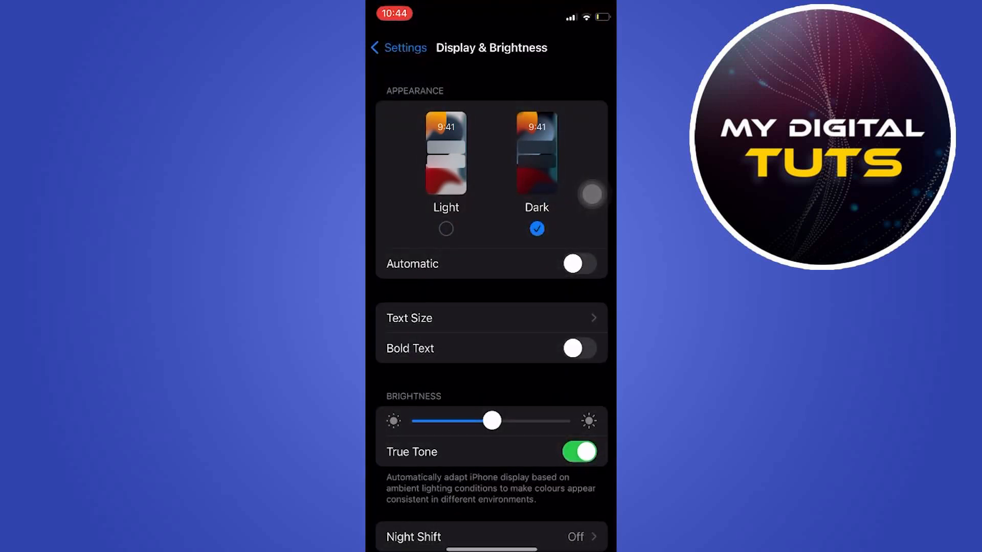